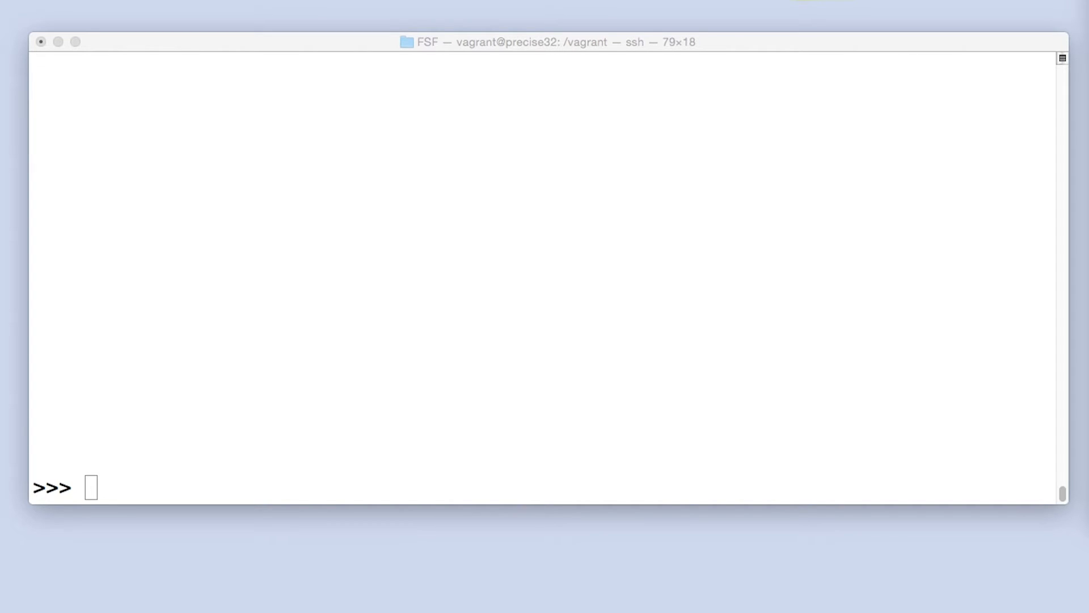
# Step: Query MenuItem filtered by name 'Veggie Burger' into veggieBurgers and start a for loop over it
pyautogui.write("veggieBurgers = session.query(MenuItem).filter_by(name = 'Veggie Burger')")
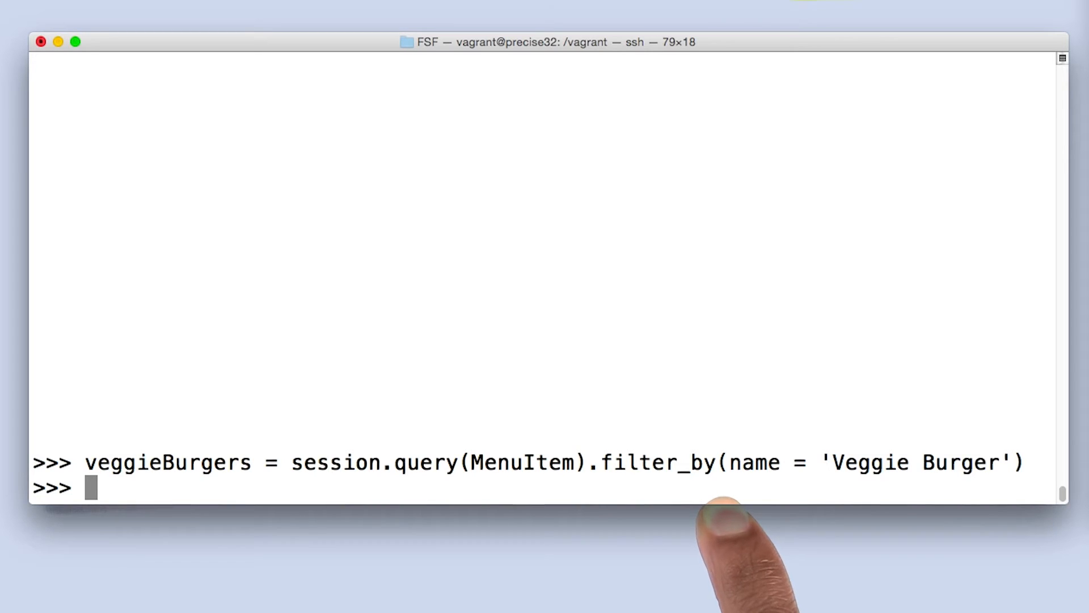
pyautogui.moveTo(904, 528)
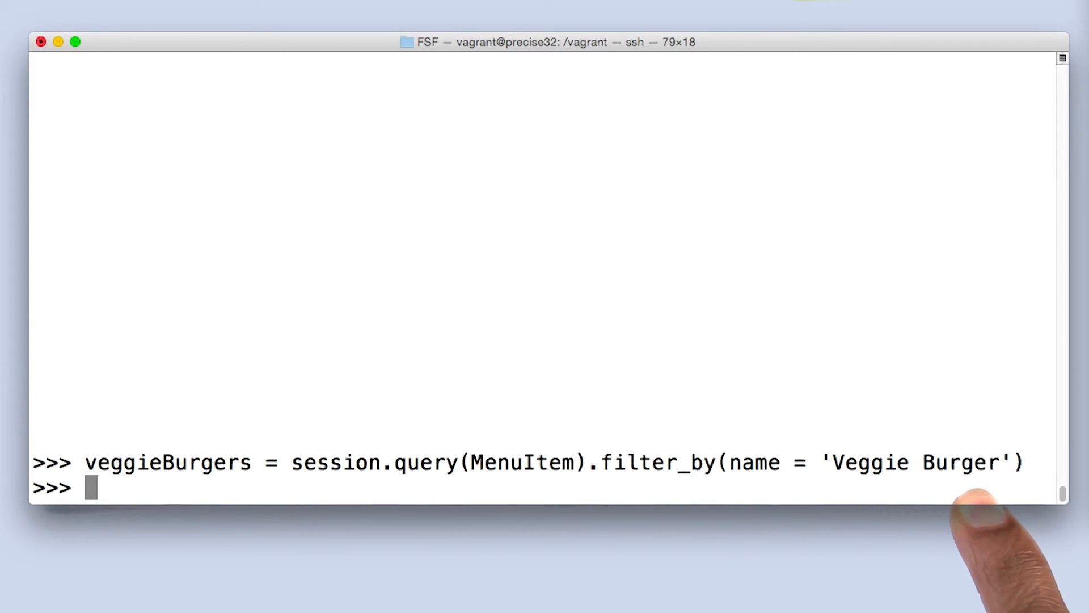
pyautogui.moveTo(229, 543)
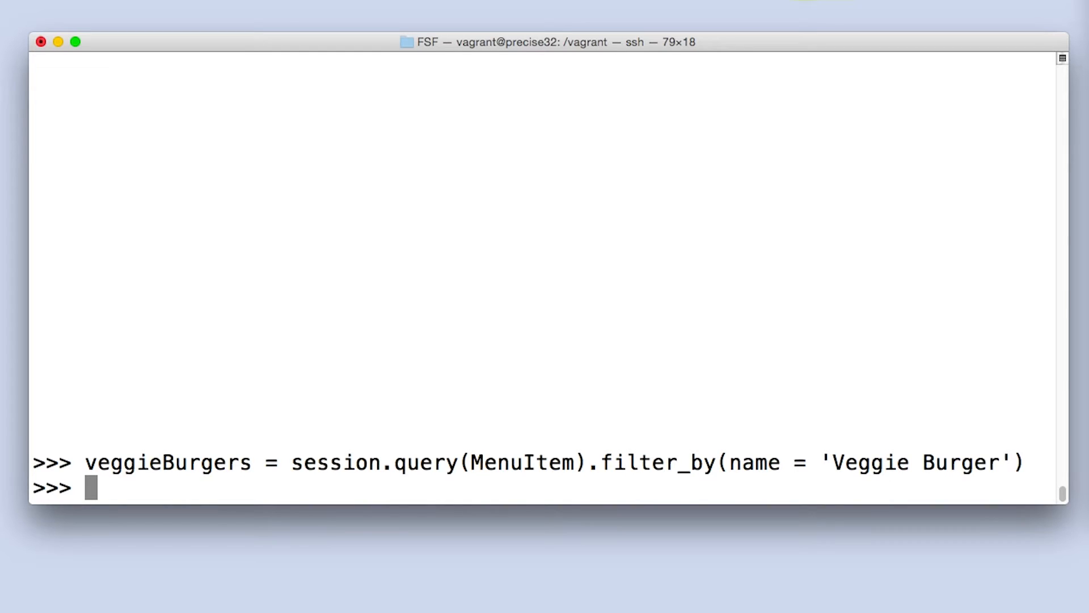
pyautogui.write('for veggieBurger in veggieBurgers:')
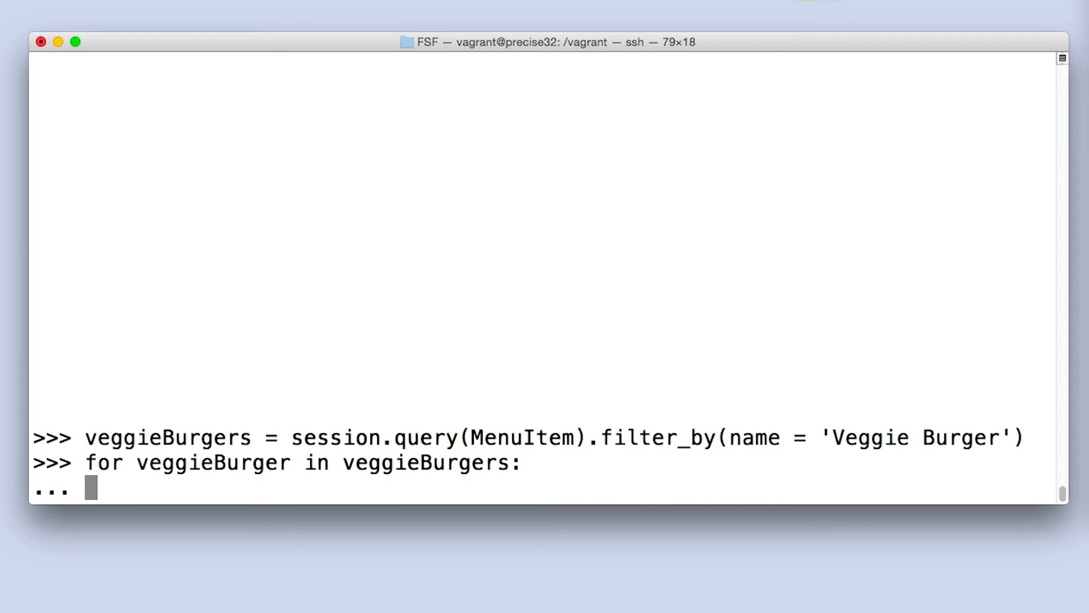
# Step: Print each veggieBurger's id, price and restaurant.name followed by a newline, and run the loop
pyautogui.write('print vegg')
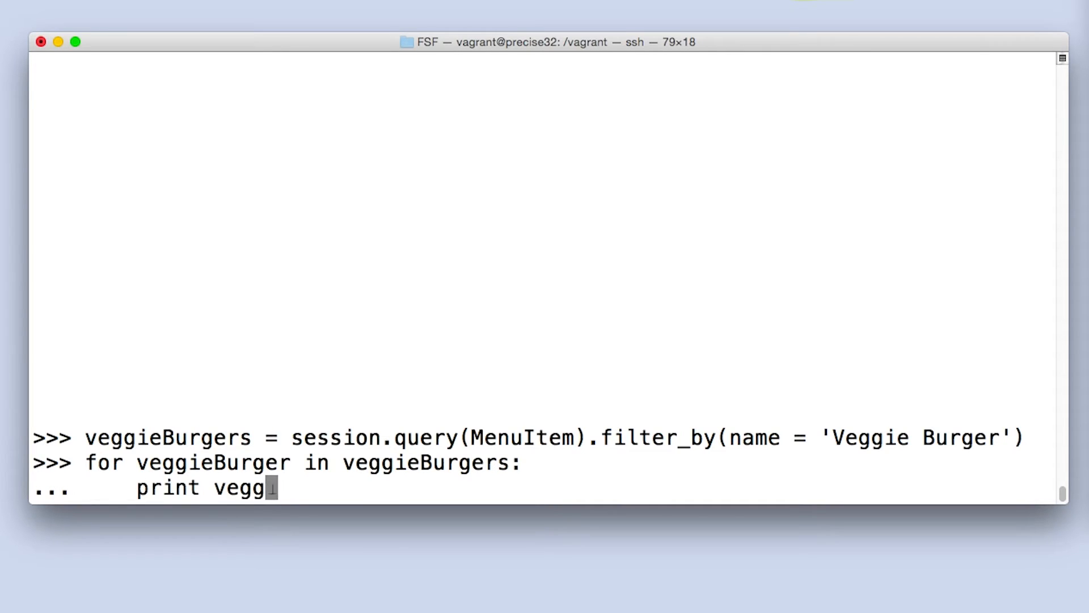
pyautogui.write('ieBurger.id')
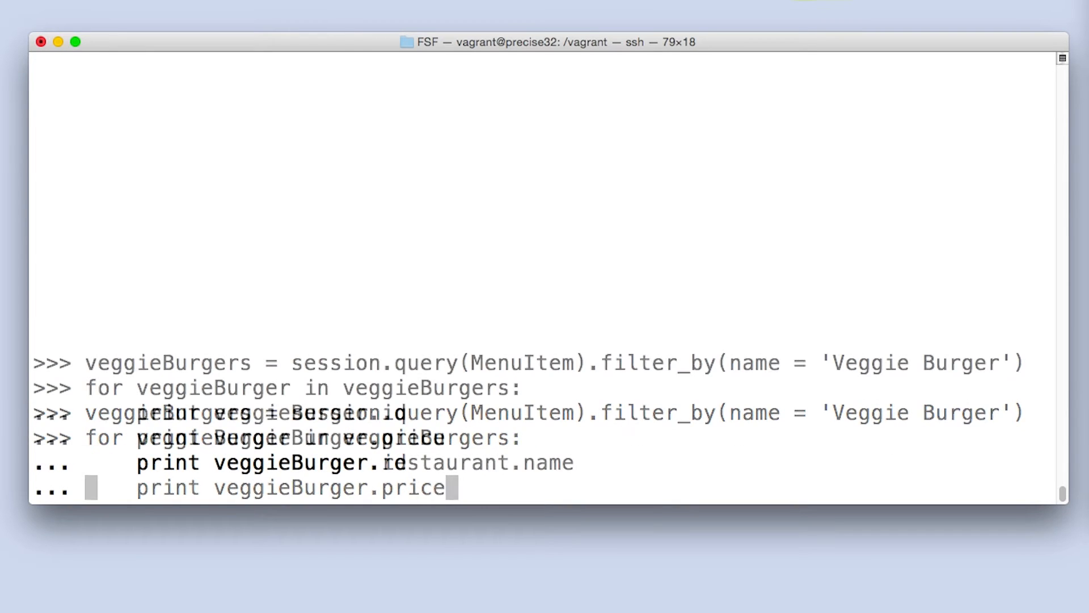
pyautogui.write('print "\\n"')
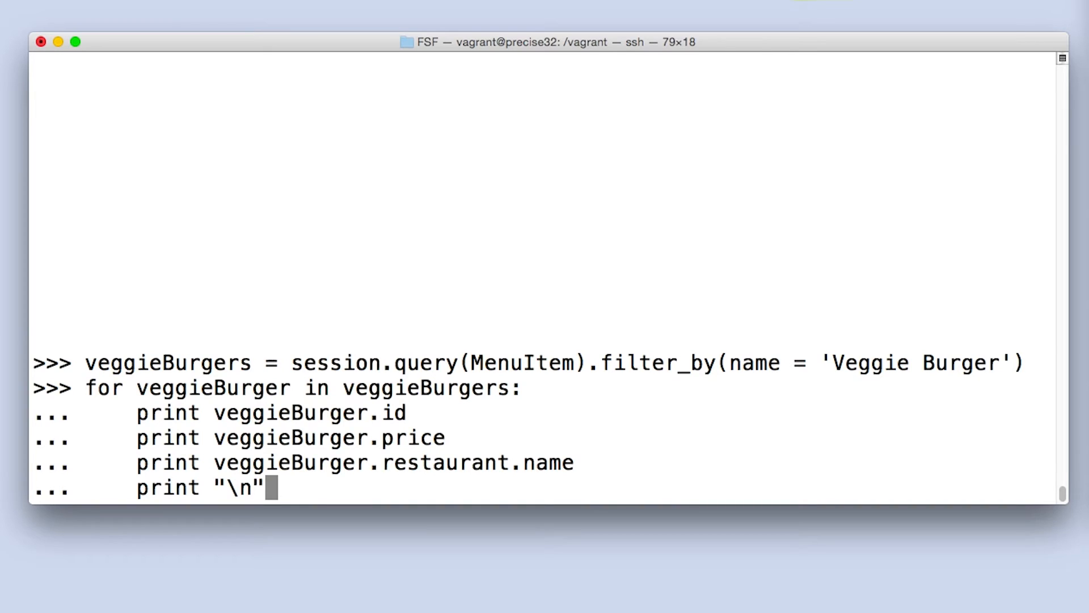
pyautogui.press('Return')
pyautogui.write('UrbanVeggieBurger = session.query(MenuItem).filter_by(id = 8).one()')
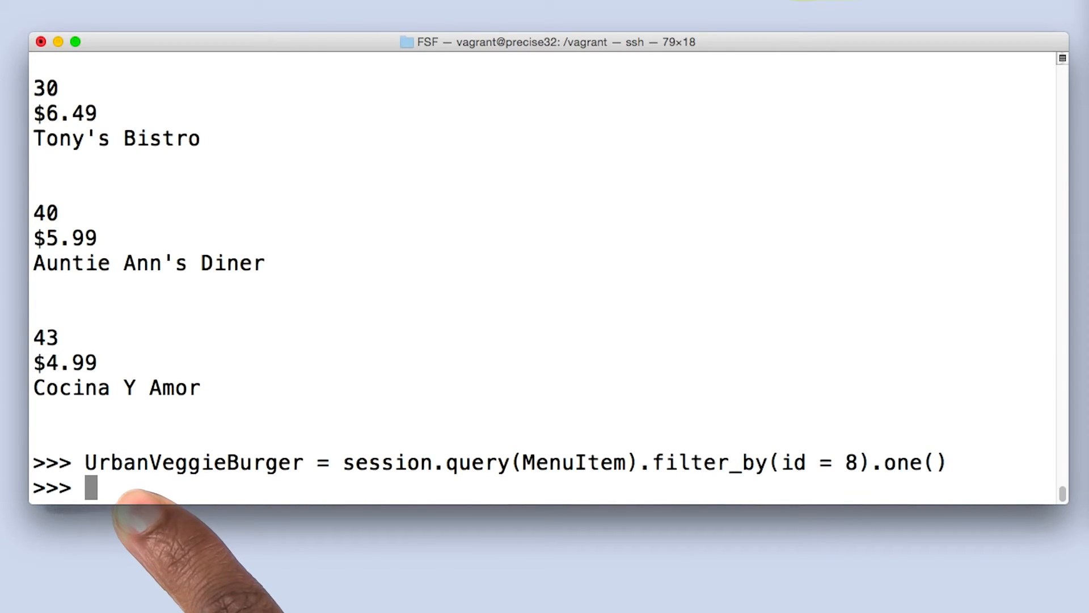
pyautogui.moveTo(924, 527)
pyautogui.write('print UrbanVeggieBurger.price')
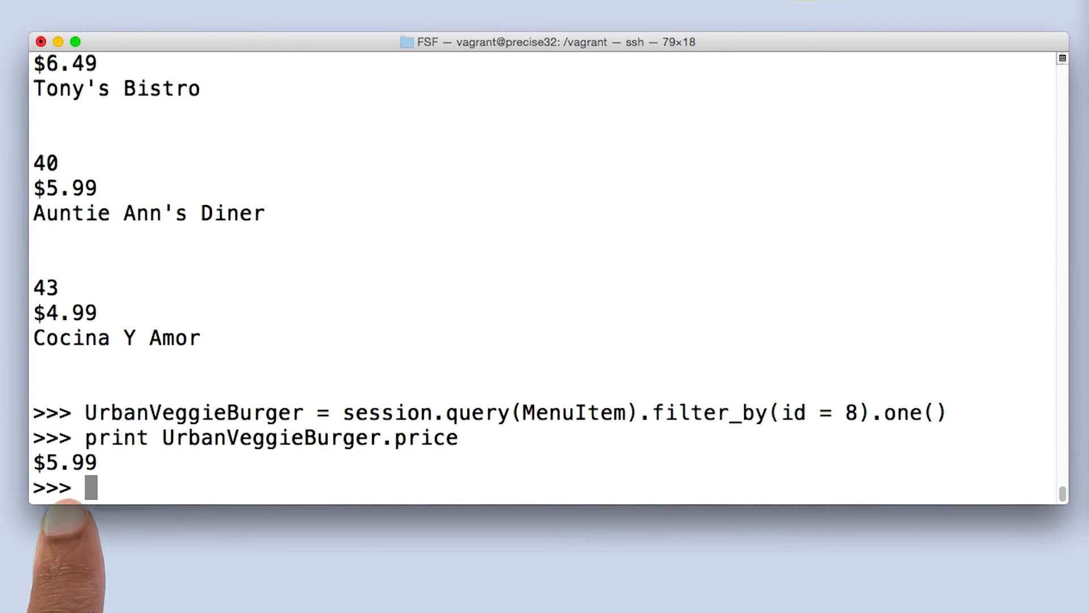
# Step: Scroll back to review the earlier listing while fetching menu item 8 as UrbanVeggieBurger
pyautogui.scroll(3)
pyautogui.write("UrbanVeggieBurger.price = '$2.99")
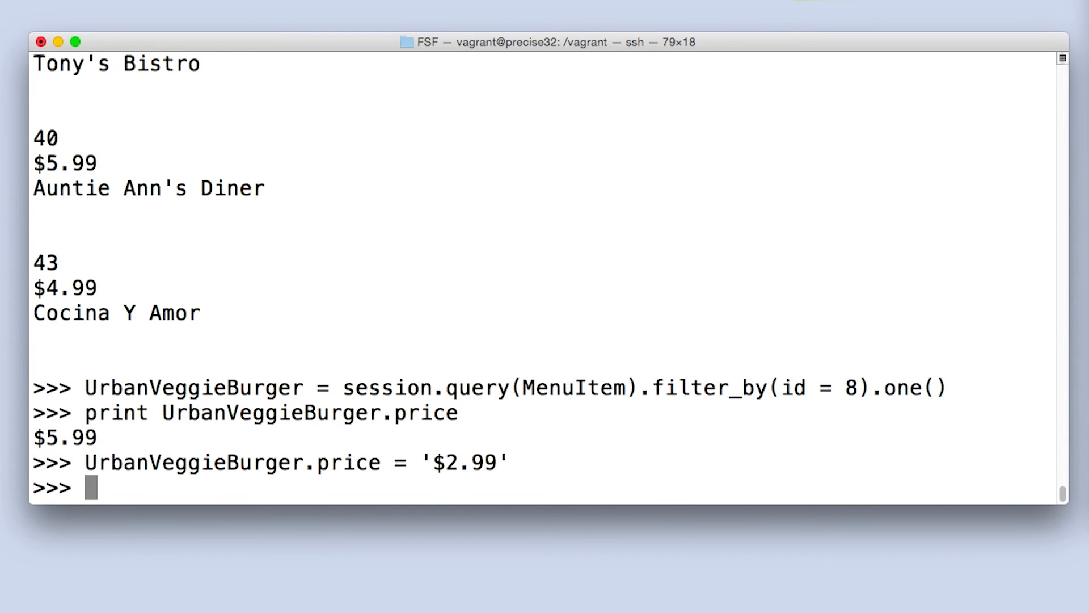
# Step: Add UrbanVeggieBurger to the session, commit, and re-run the Veggie Burger listing loop
pyautogui.write('session.add(UrbanVeggieBurger)')
pyautogui.write('session.commit()')
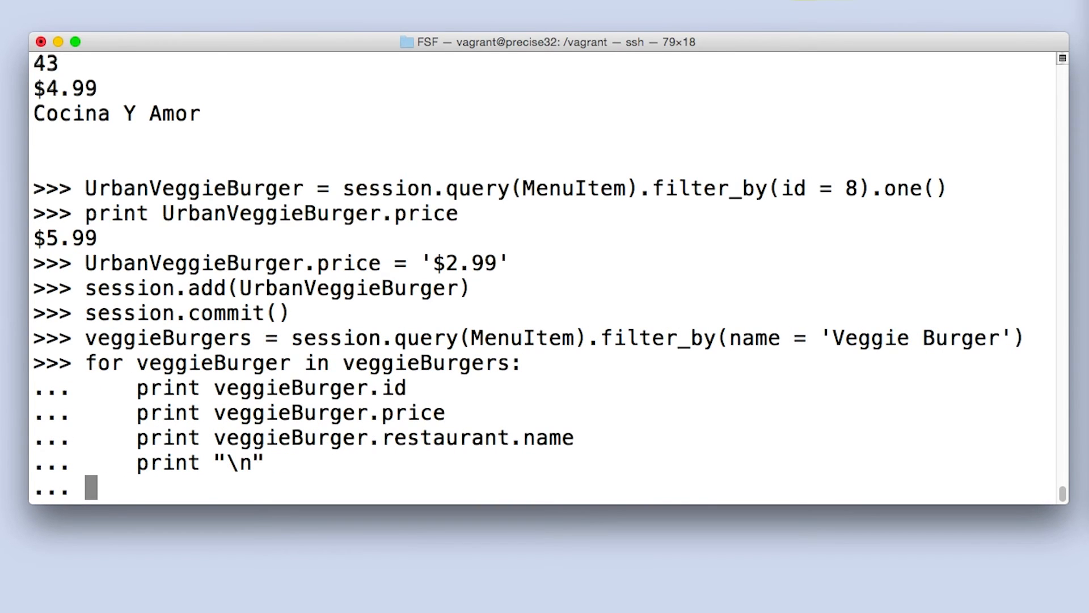
pyautogui.press('Return')
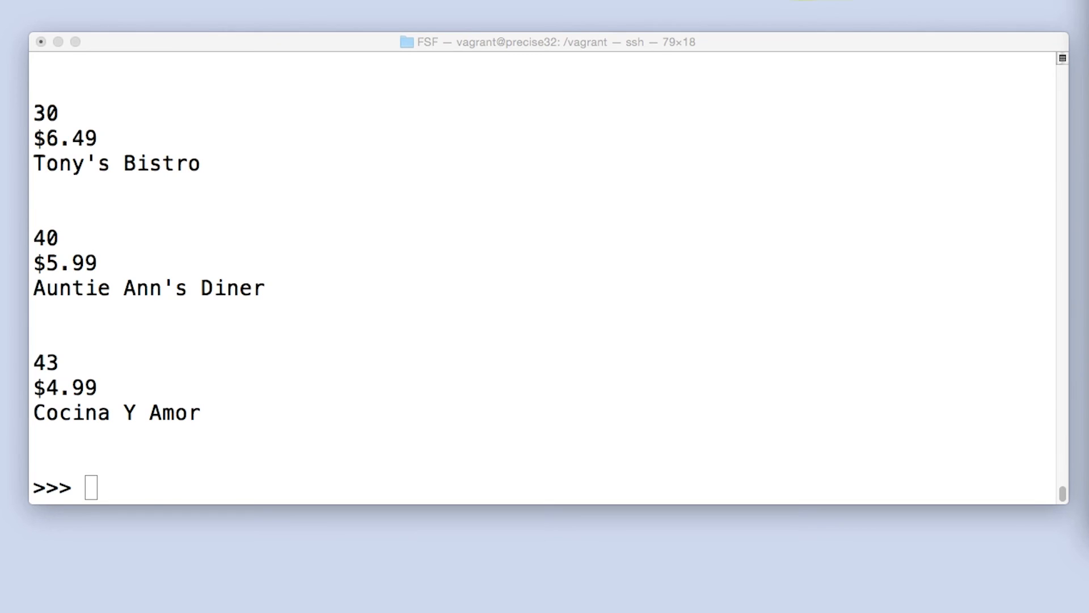
# Step: Loop over veggieBurgers setting each price to '$2.99' with add and commit, then re-list to confirm
pyautogui.write('for veggieBurger in')
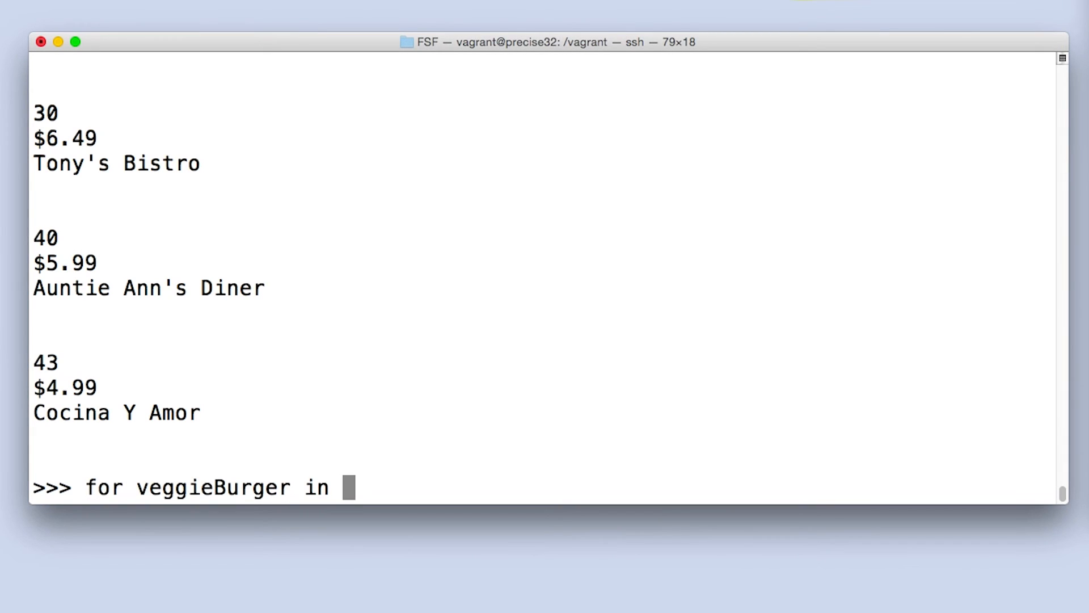
pyautogui.write('veggieBurgers:')
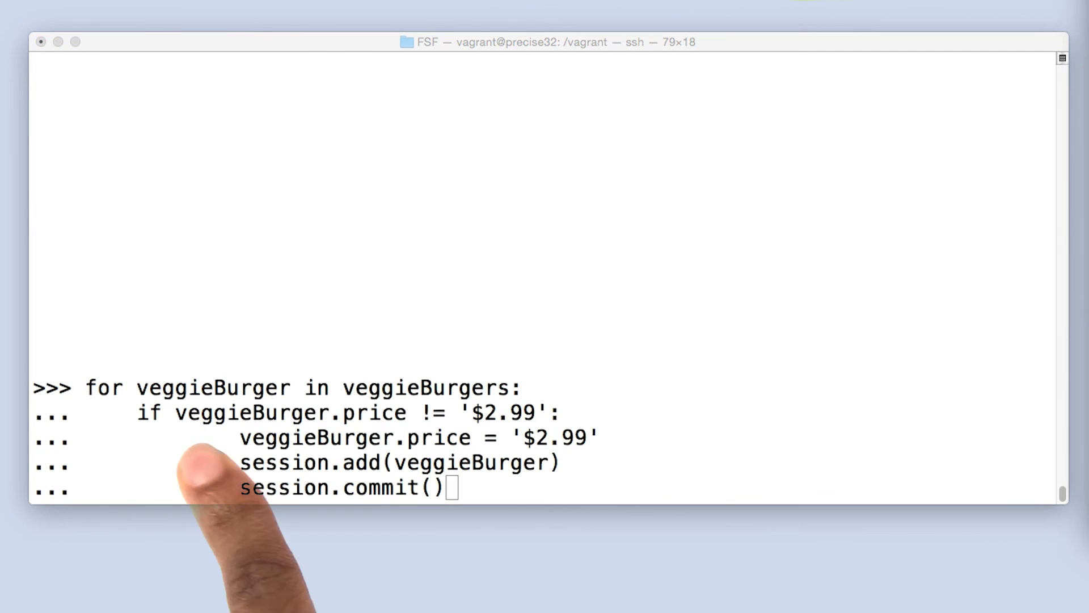
pyautogui.moveTo(549, 472)
pyautogui.write('print "\\n"')
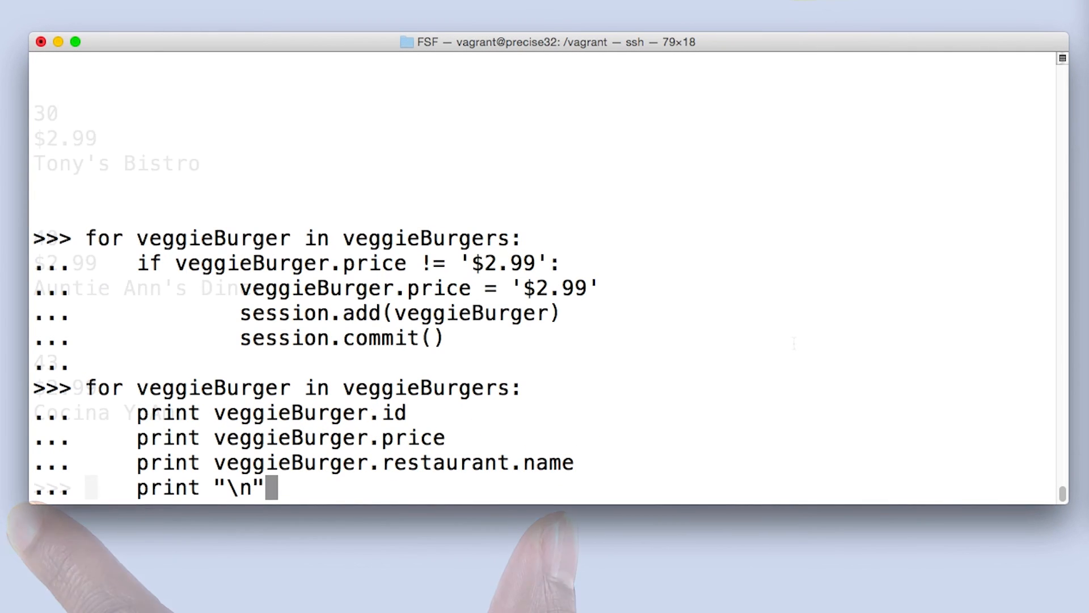
pyautogui.press('Return')
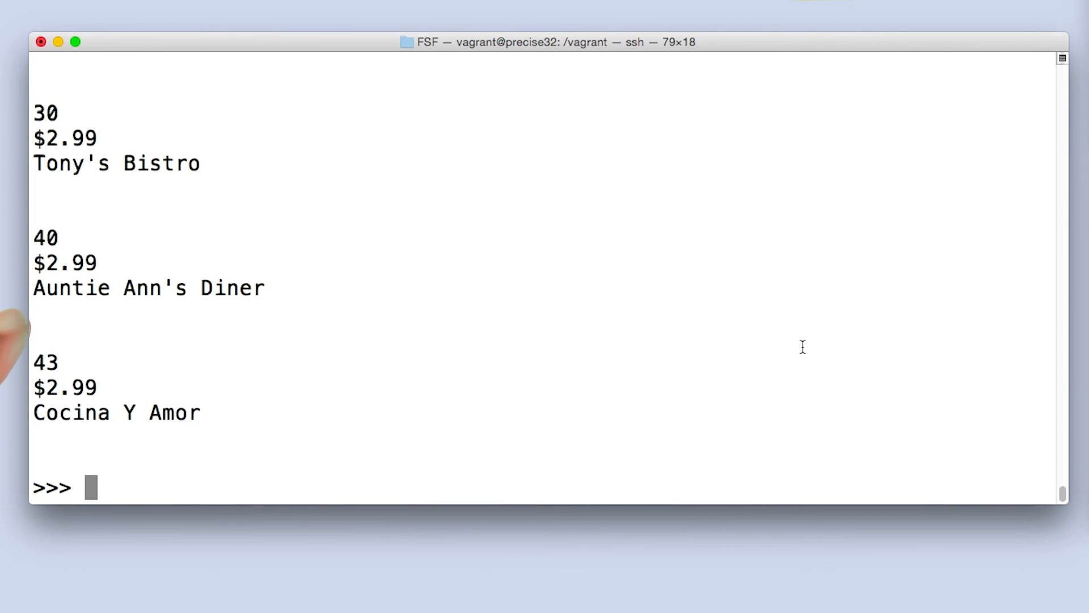